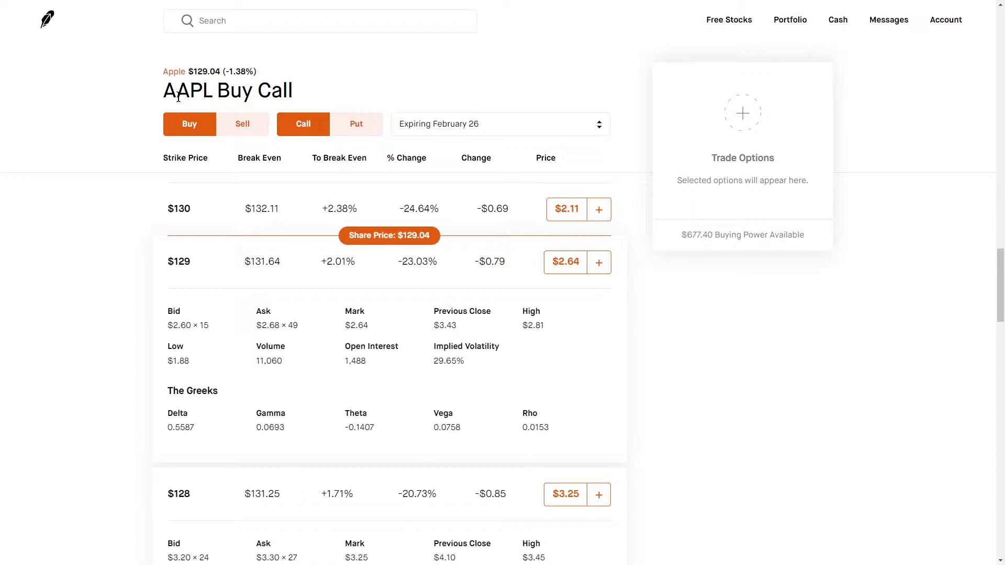
mouse_move(169, 425)
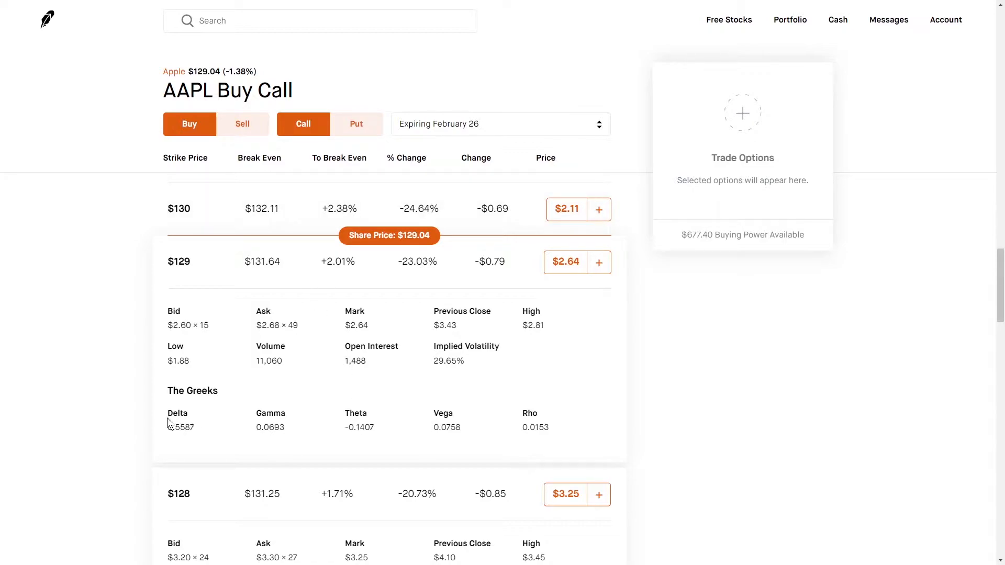
mouse_move(188, 77)
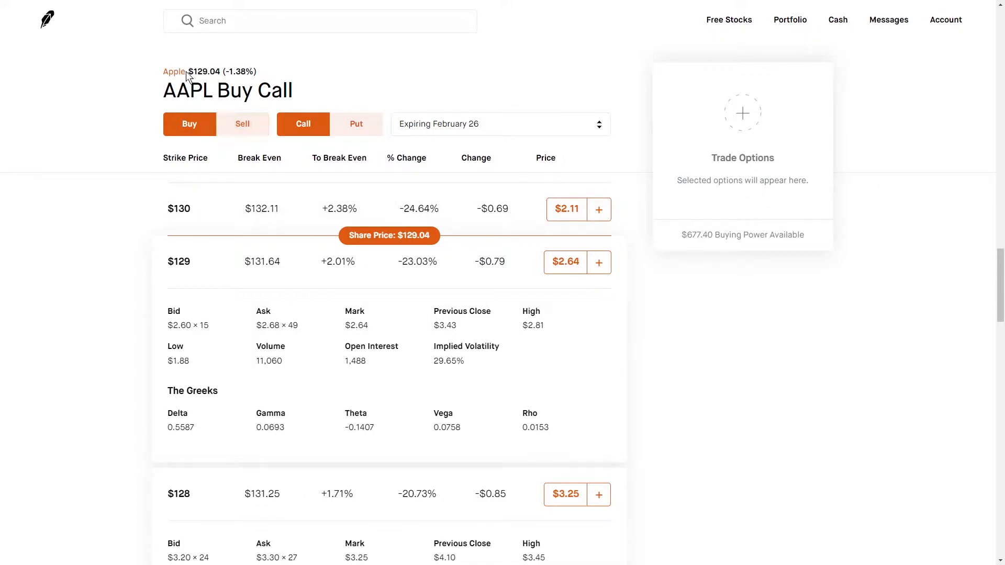
mouse_move(187, 270)
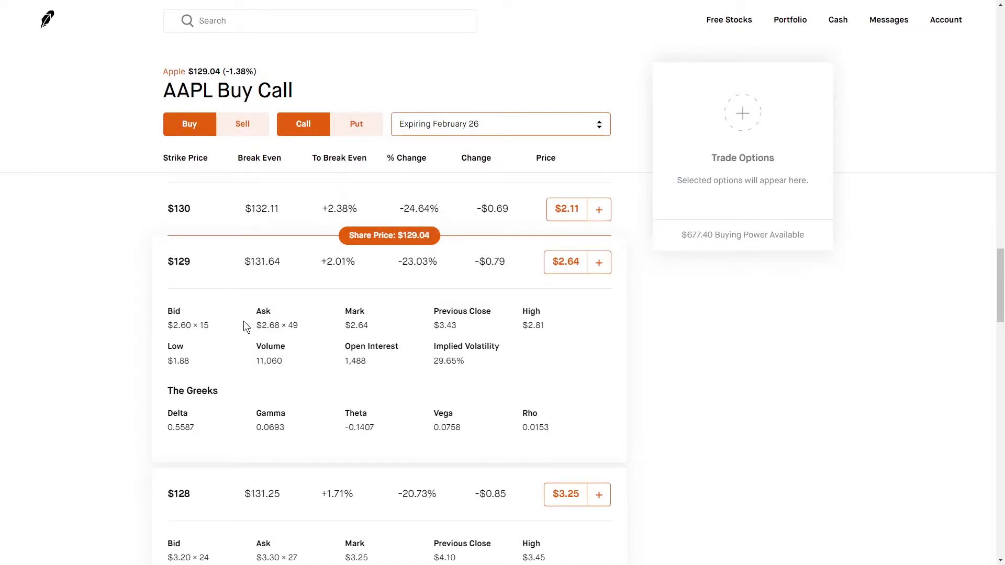
mouse_move(168, 420)
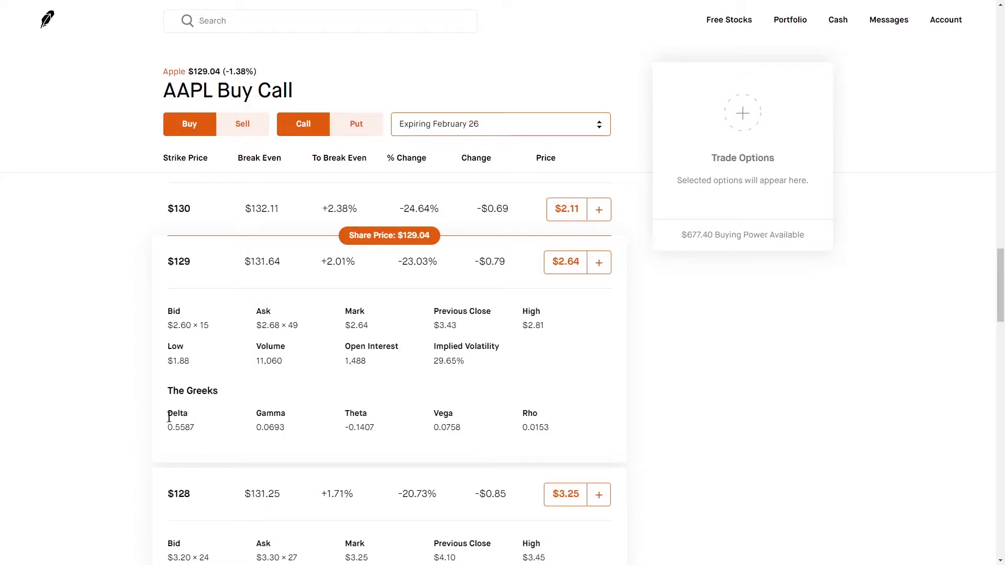
mouse_move(279, 418)
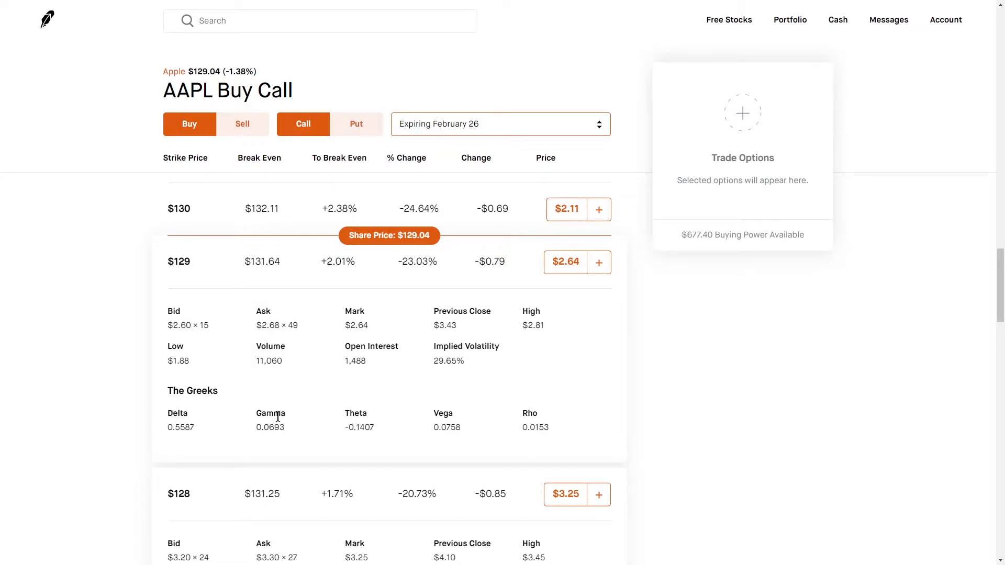
mouse_move(444, 413)
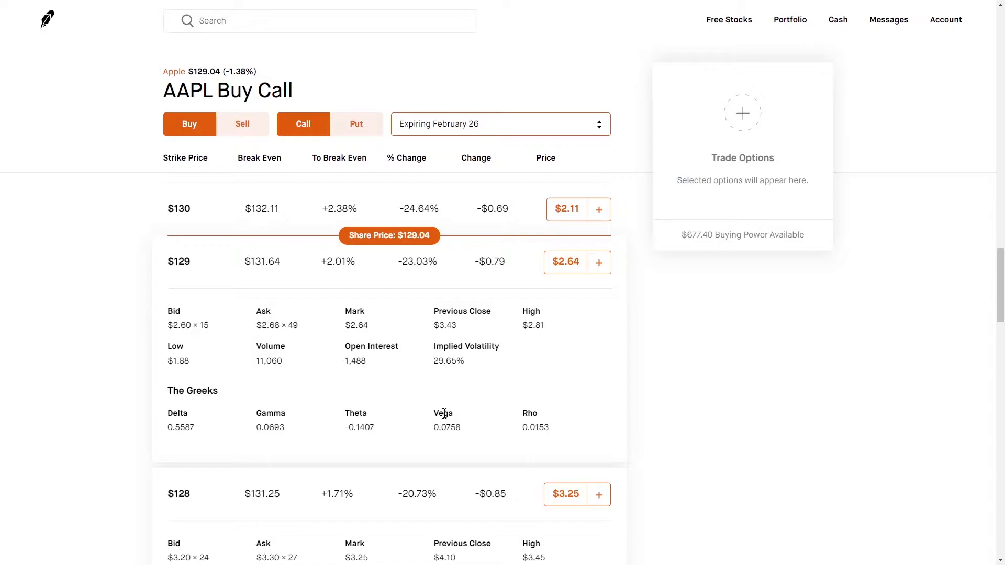
mouse_move(528, 414)
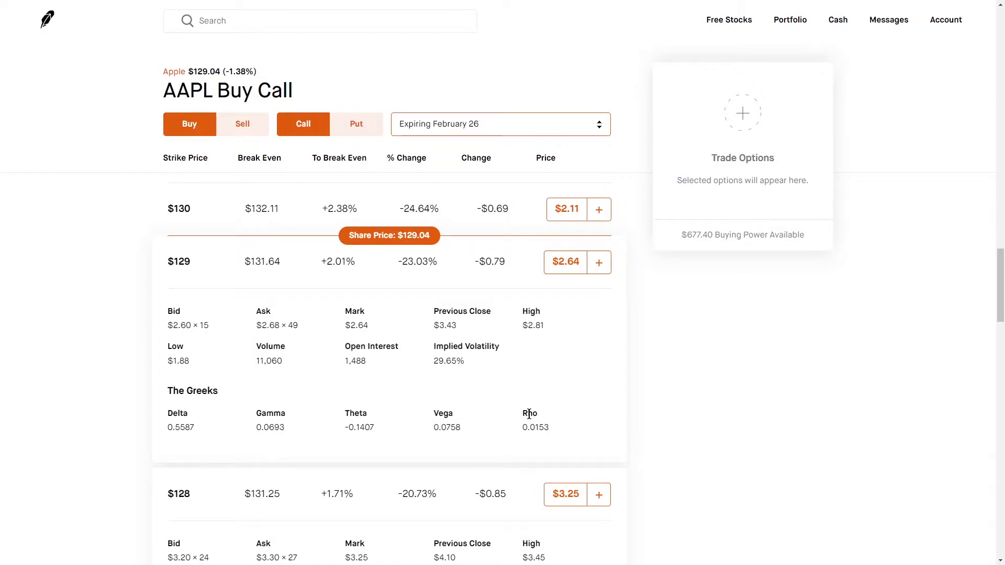
mouse_move(463, 418)
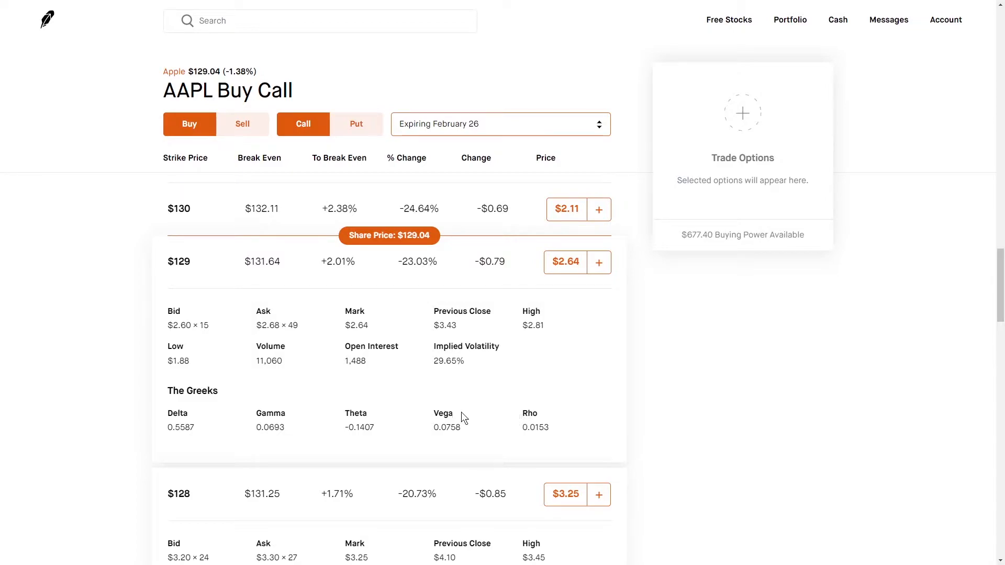
mouse_move(169, 421)
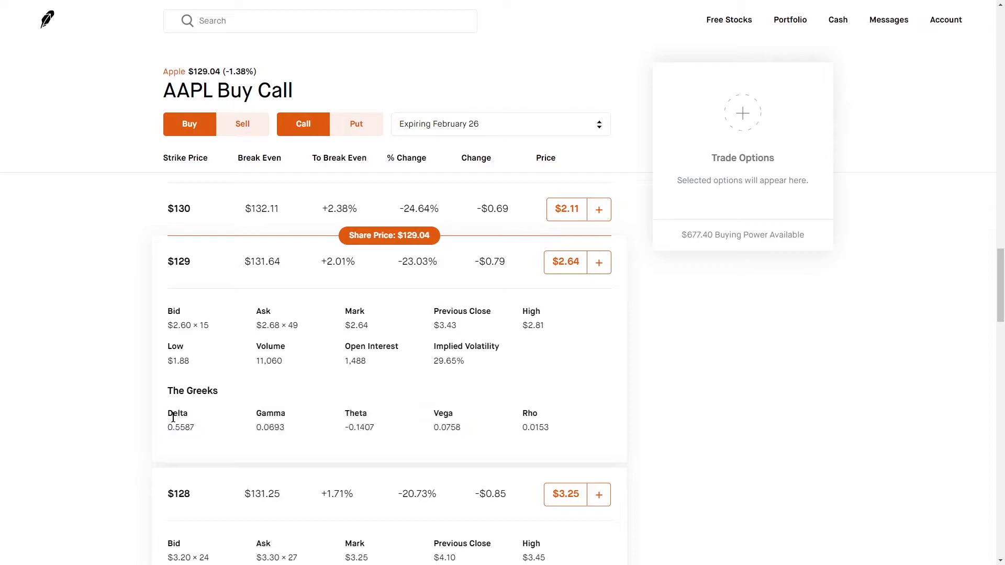
mouse_move(337, 408)
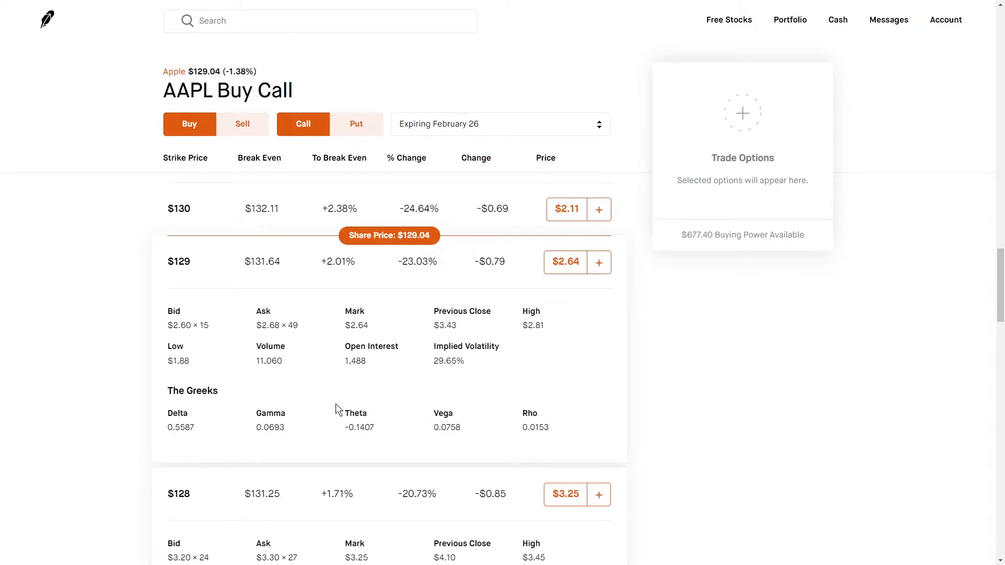
mouse_move(250, 420)
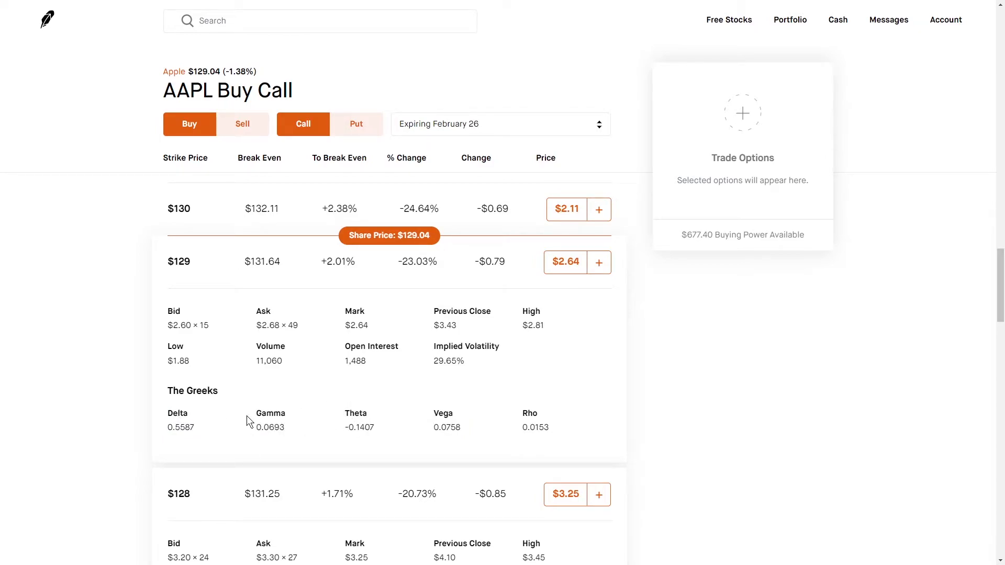
mouse_move(242, 415)
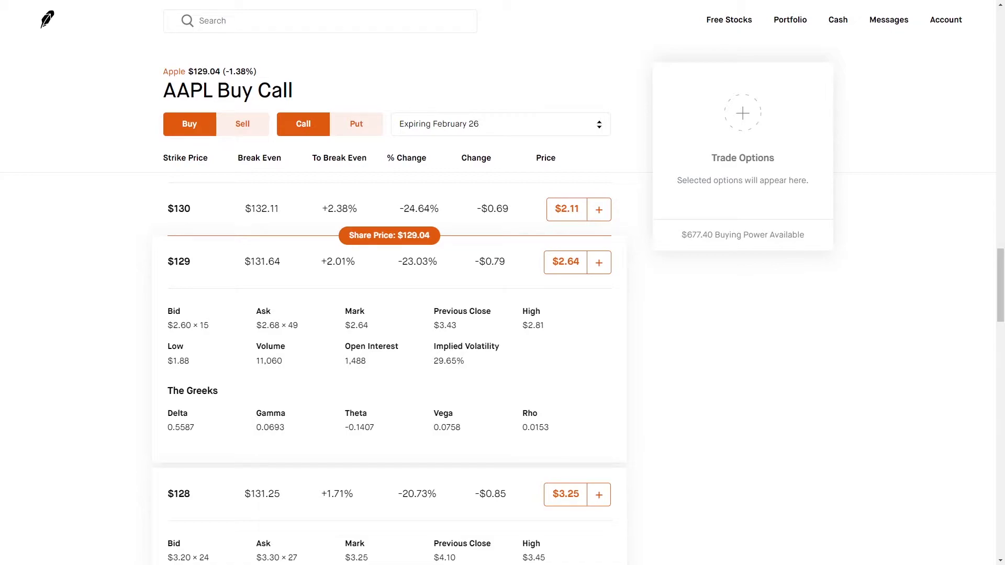
mouse_move(272, 409)
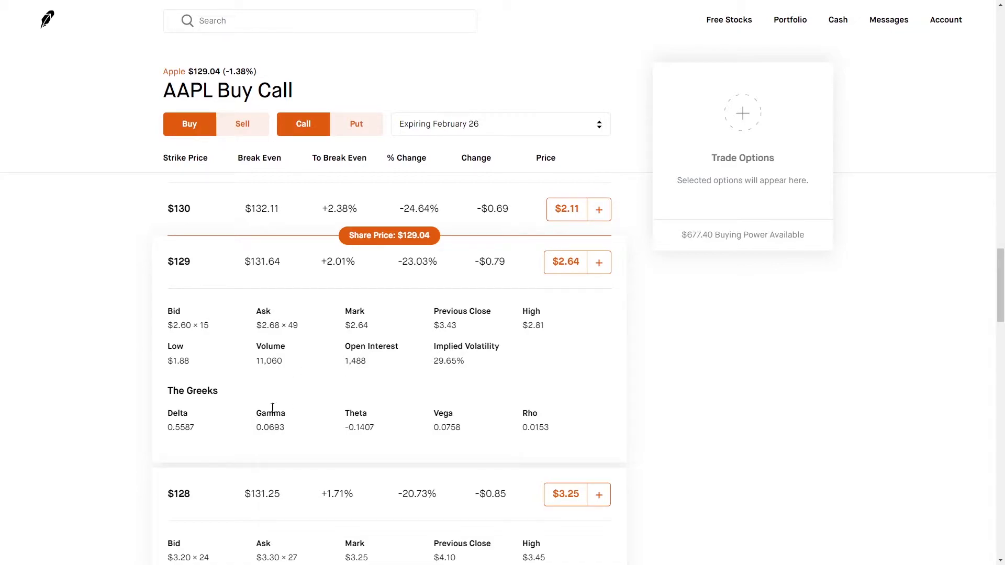
mouse_move(167, 416)
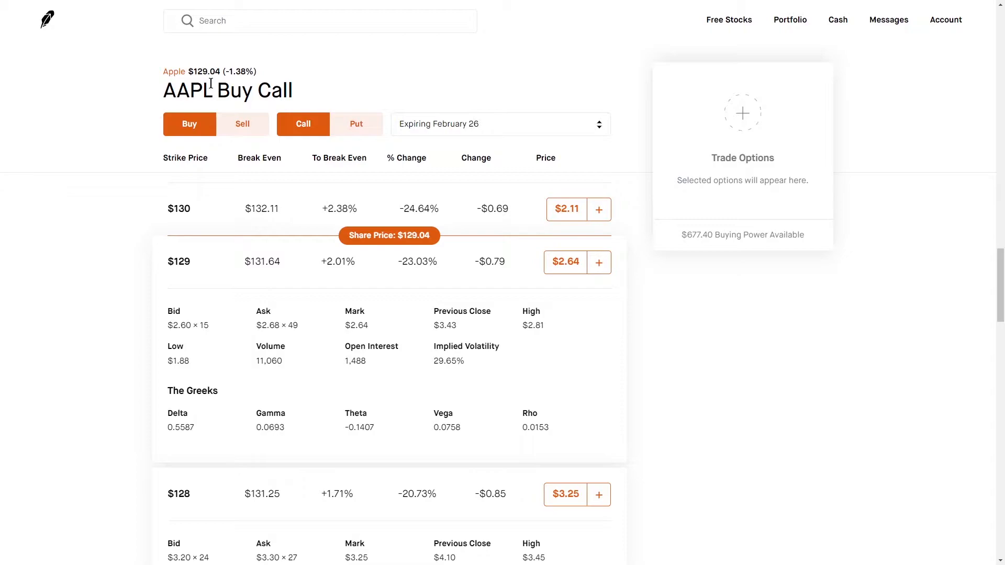
Expand the $128 and $130 AAPL call strikes to show their details and Greeks beside $129
double_click(212, 71)
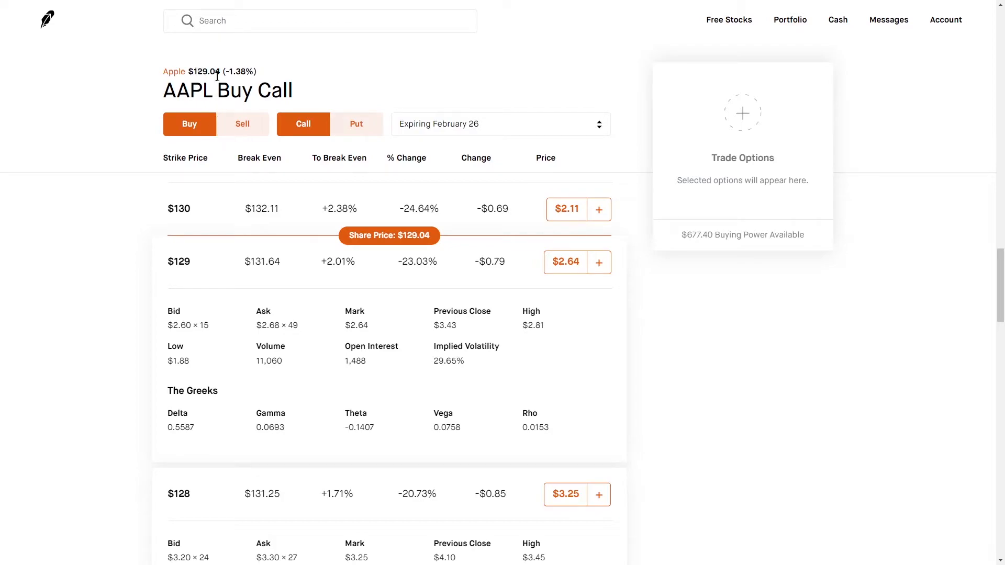
mouse_move(205, 437)
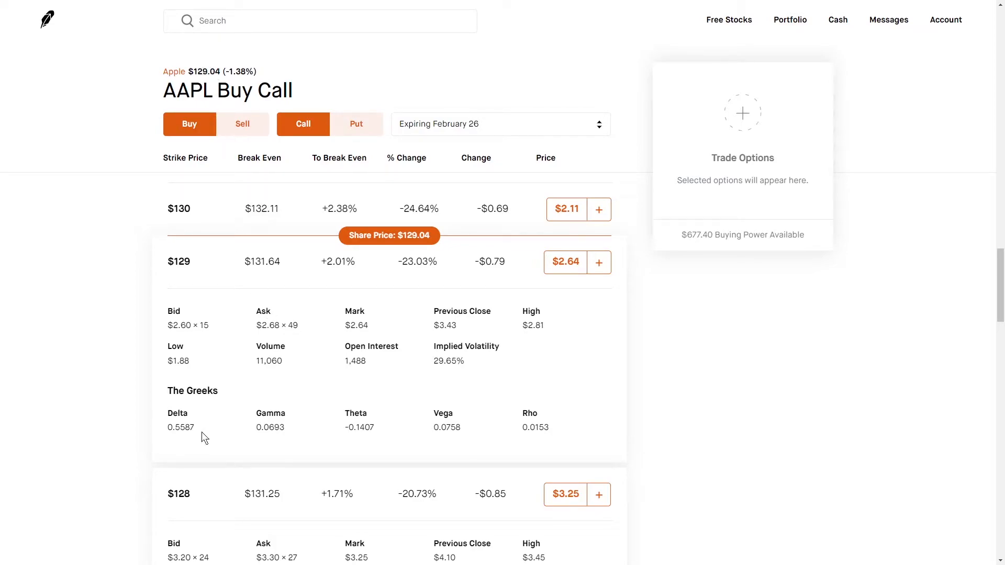
mouse_move(536, 270)
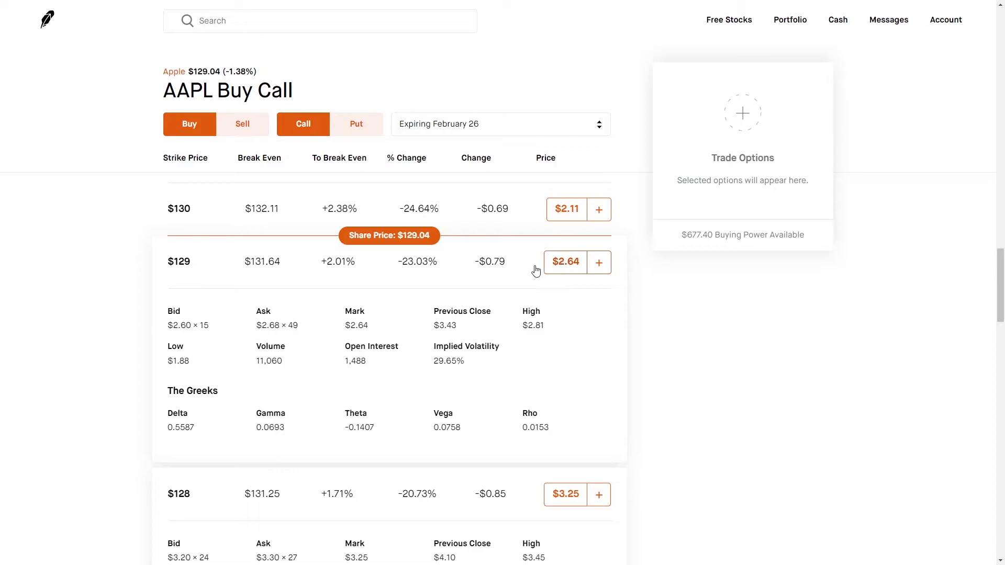
mouse_move(599, 267)
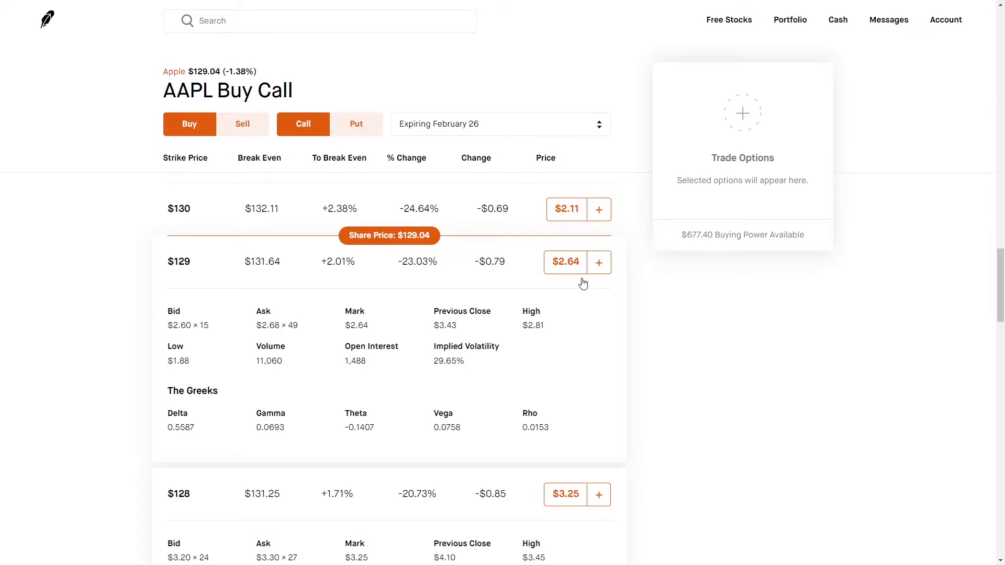
mouse_move(584, 291)
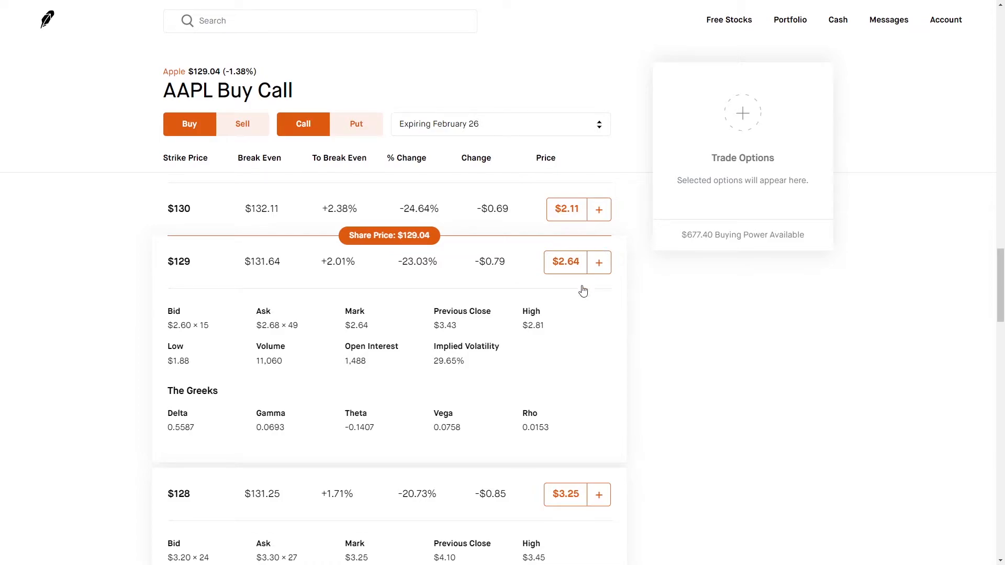
mouse_move(377, 249)
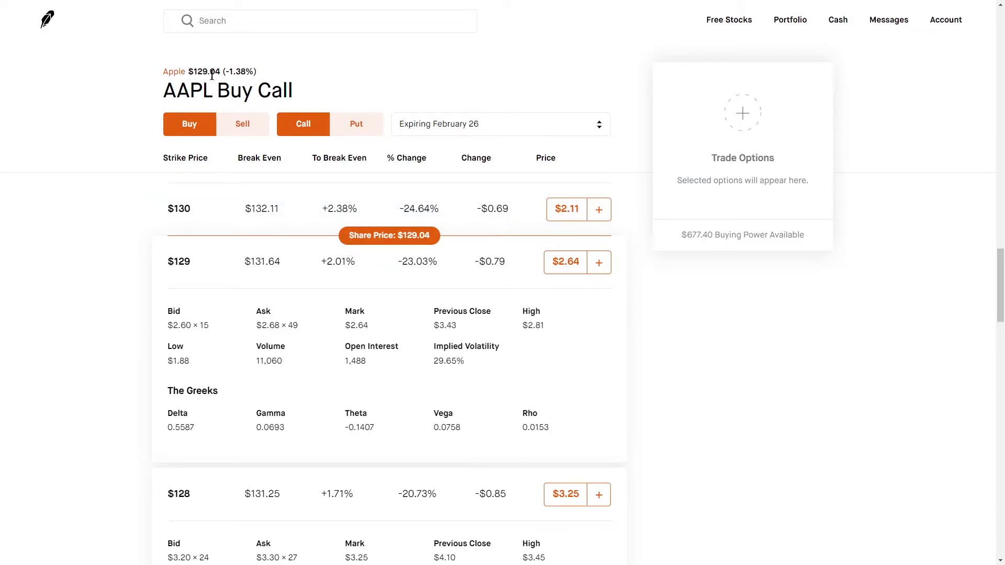
mouse_move(203, 435)
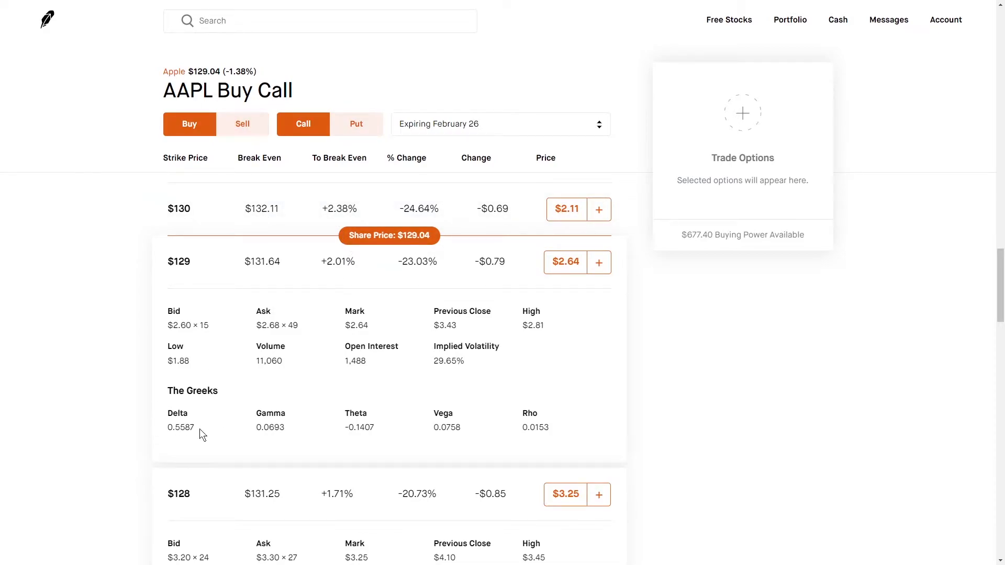
mouse_move(591, 276)
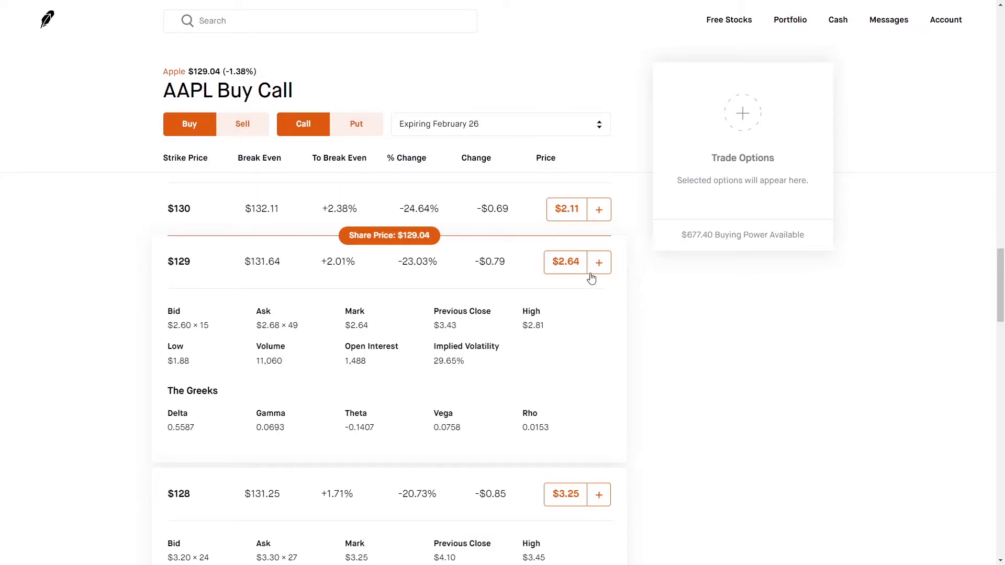
mouse_move(589, 282)
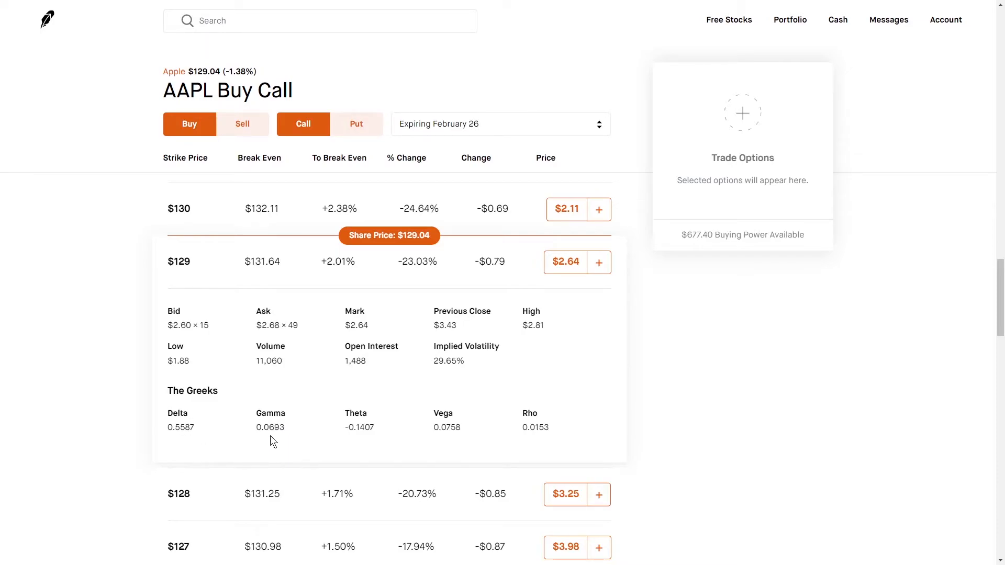
mouse_move(297, 440)
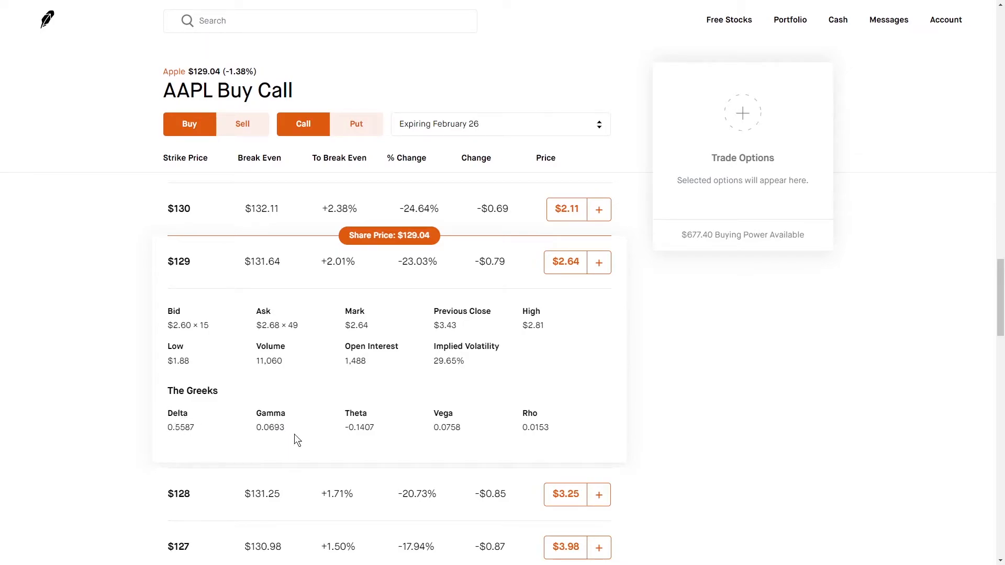
mouse_move(293, 440)
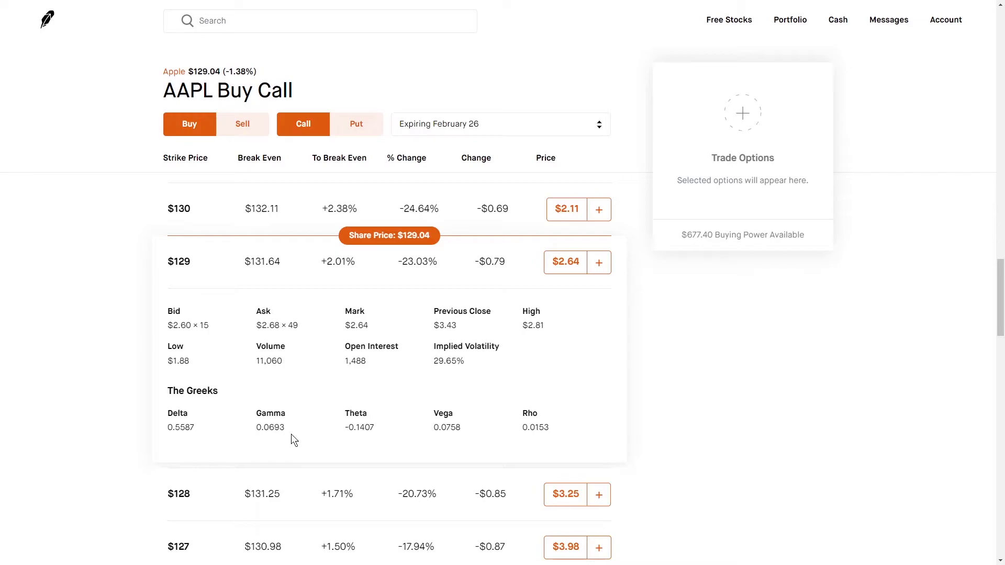
mouse_move(203, 69)
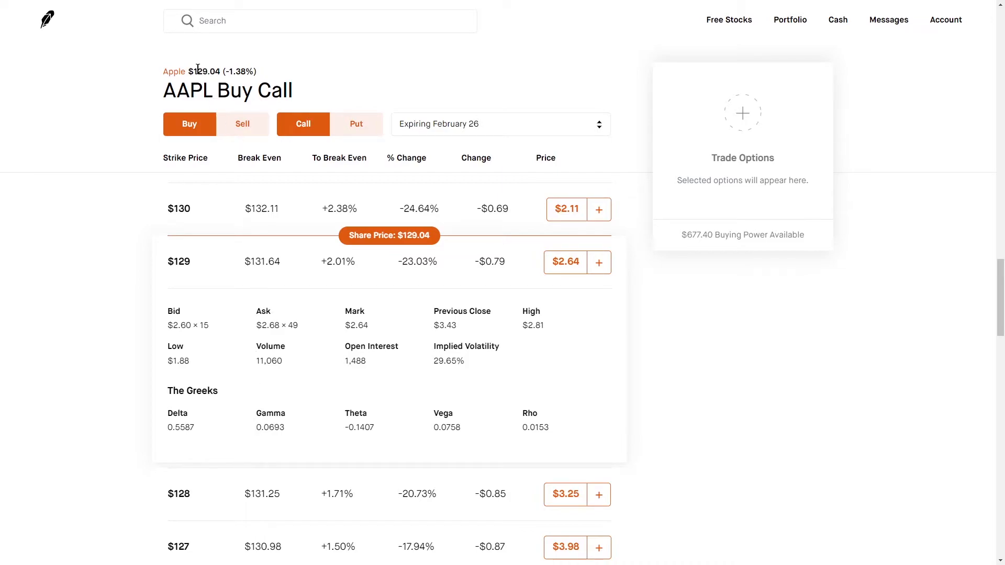
mouse_move(205, 435)
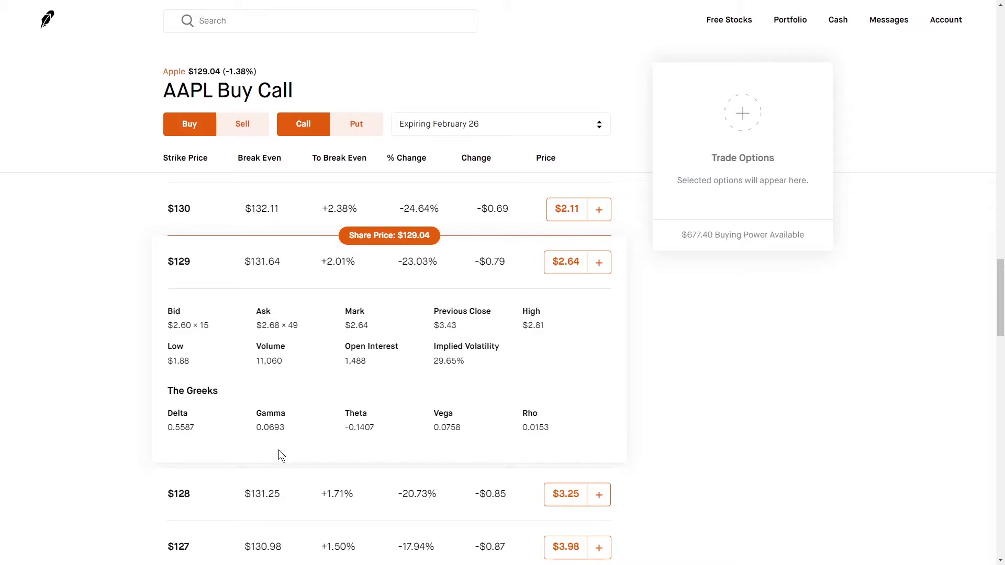
mouse_move(297, 433)
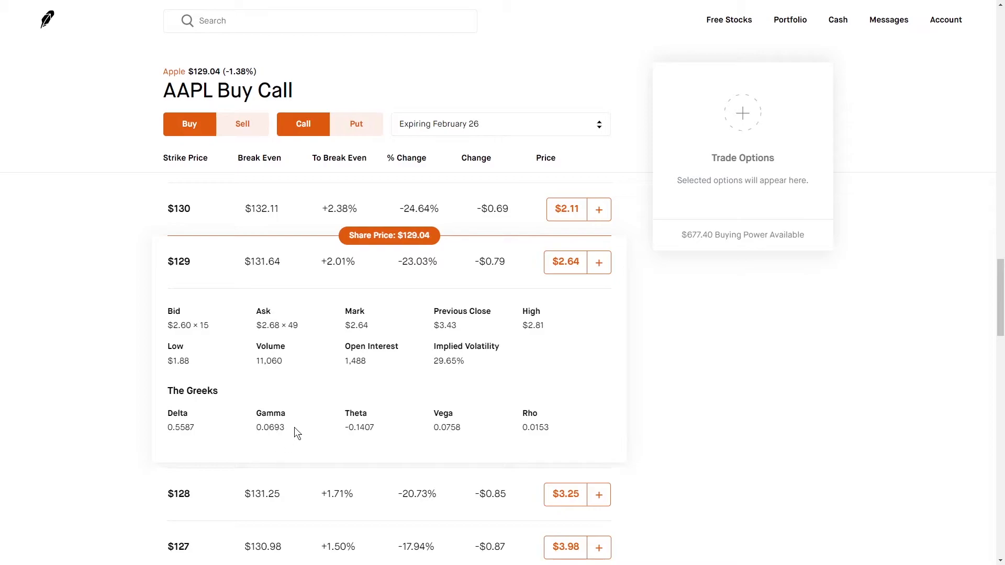
mouse_move(289, 416)
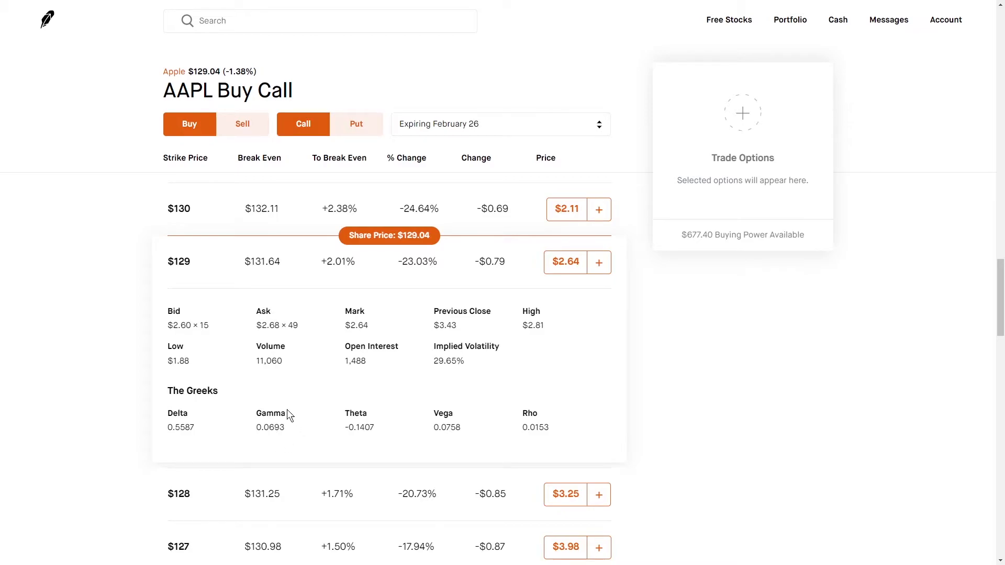
mouse_move(293, 433)
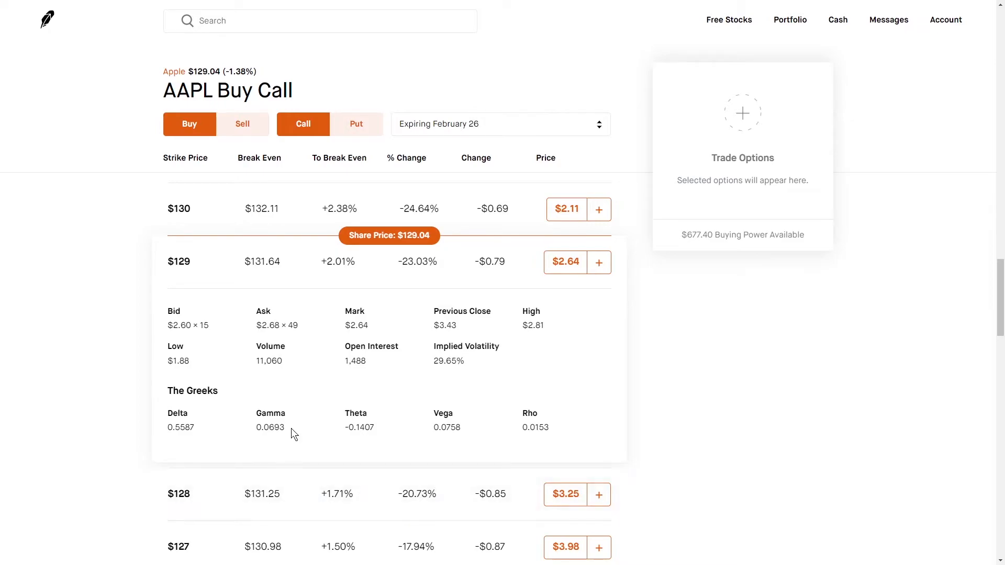
mouse_move(212, 512)
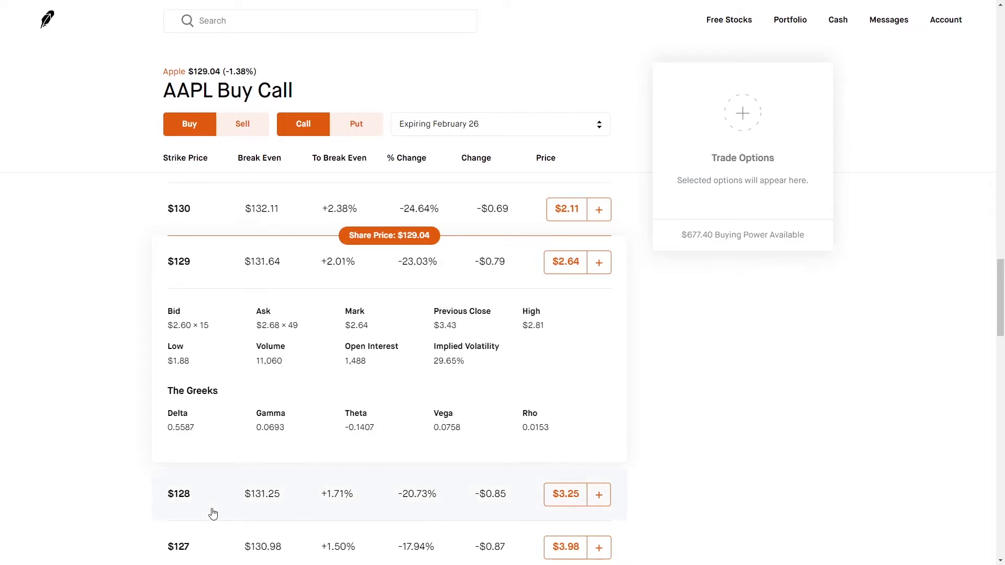
mouse_move(229, 495)
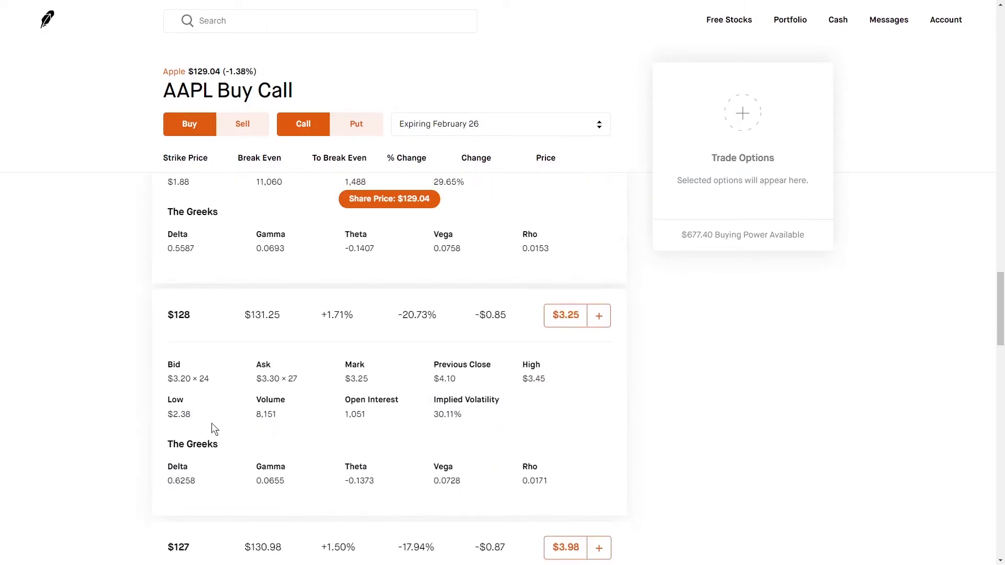
mouse_move(177, 483)
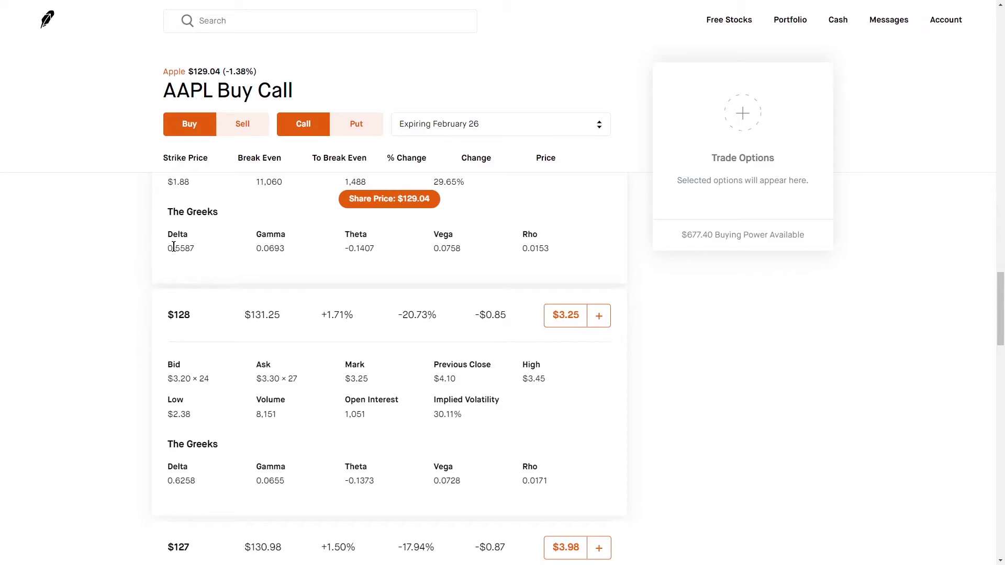
mouse_move(287, 252)
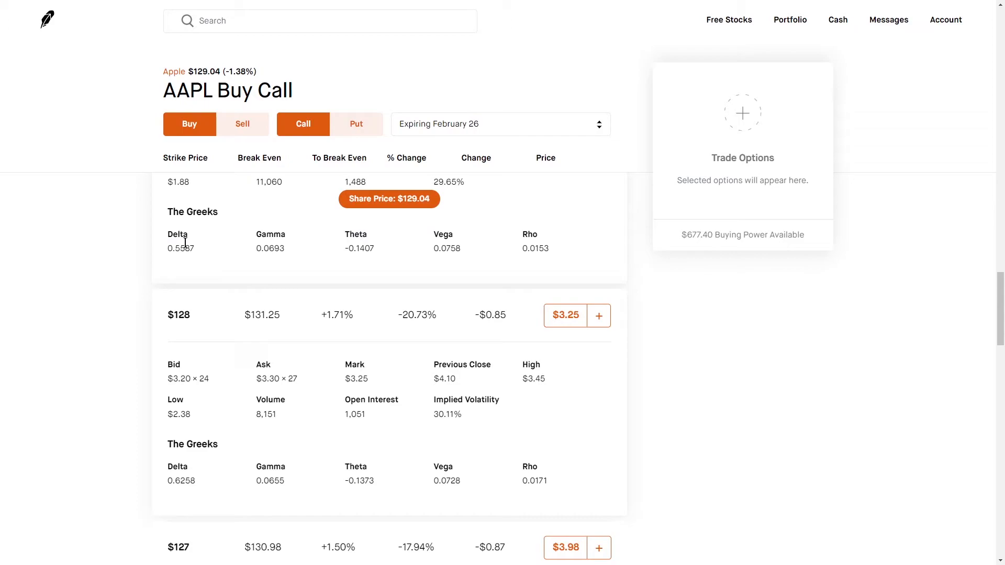
scroll(up, 3)
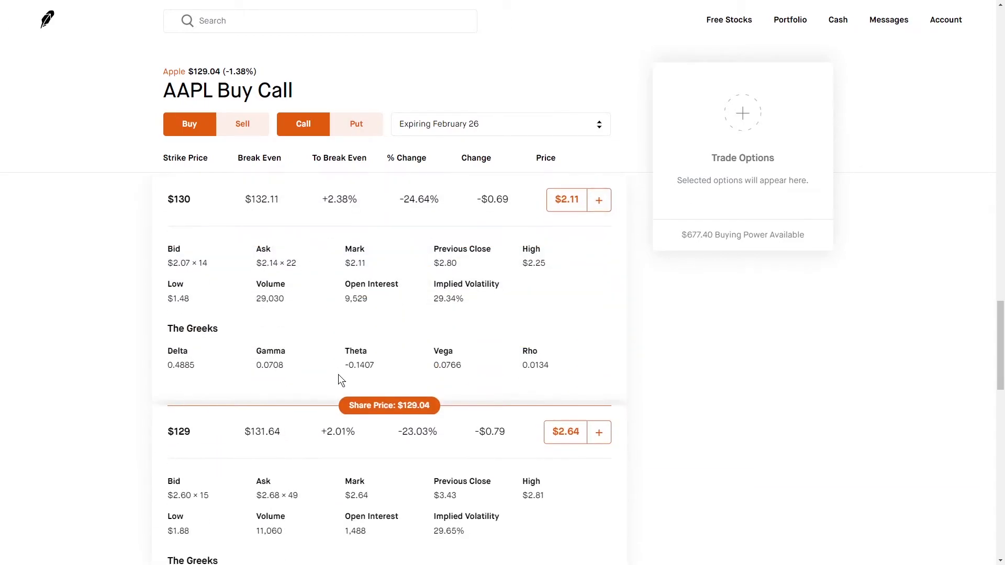
scroll(down, 3)
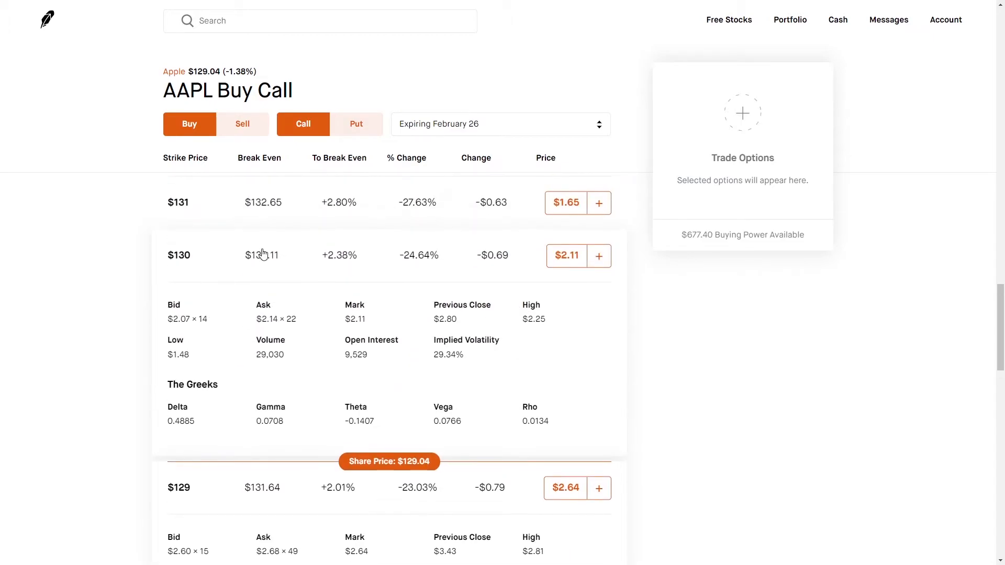
Scroll to review the $129 call's Delta, Gamma, Theta and Vega with neighbours collapsed
scroll(down, 3)
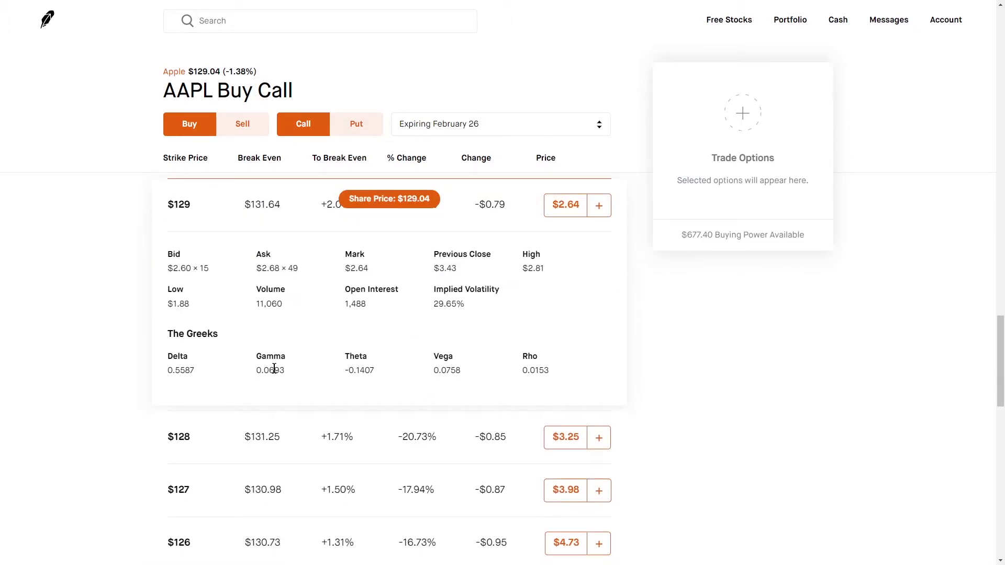
mouse_move(345, 361)
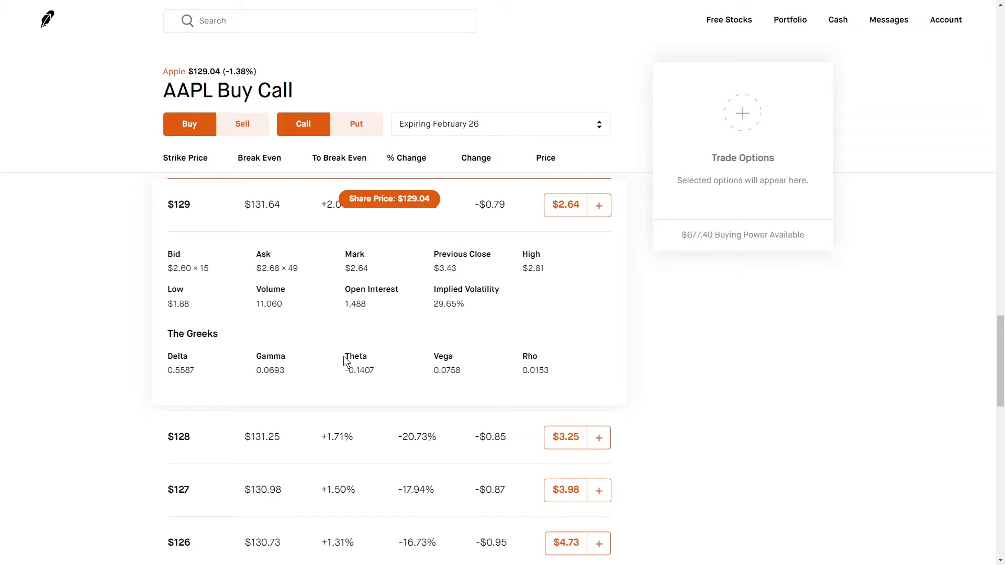
mouse_move(414, 376)
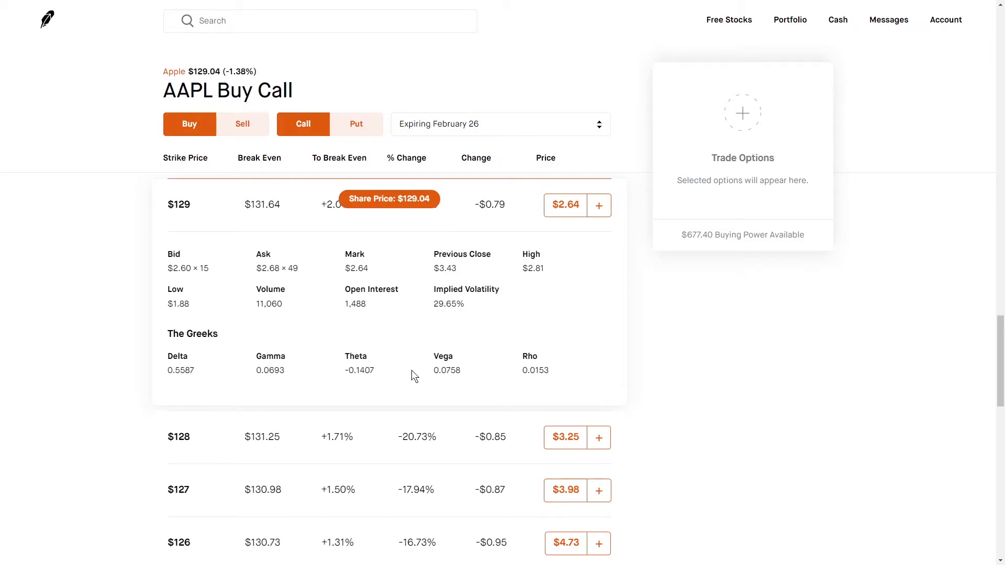
mouse_move(365, 372)
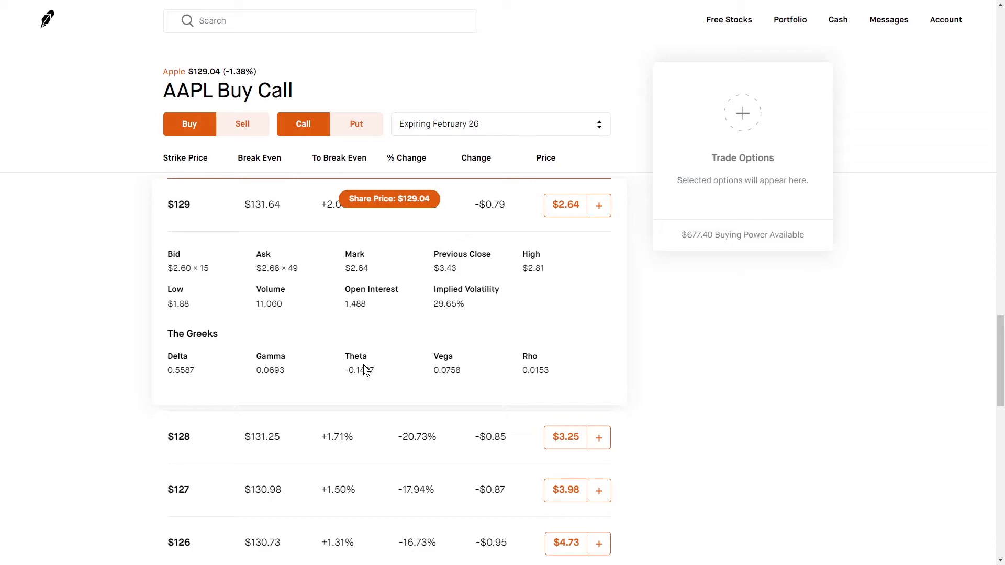
mouse_move(380, 368)
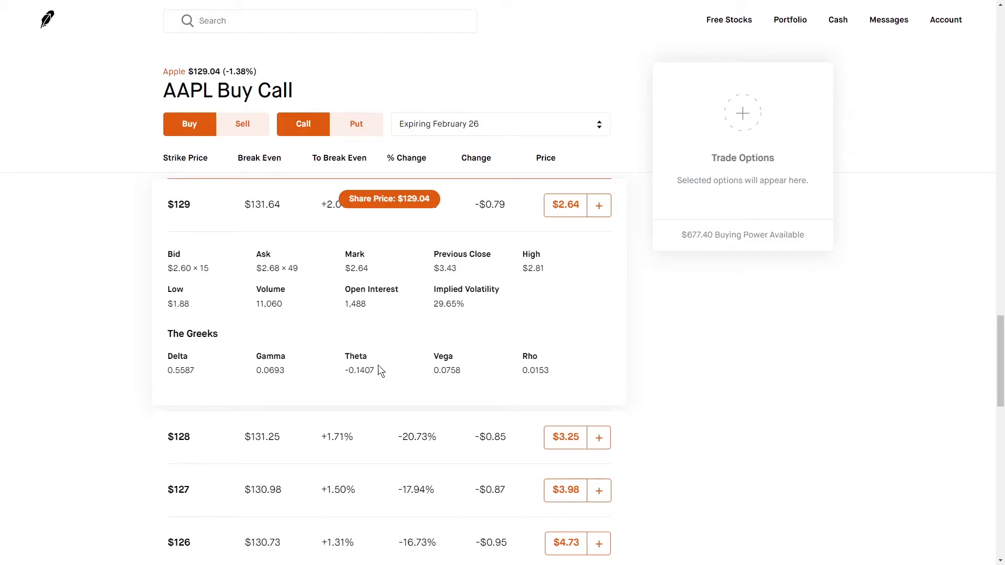
mouse_move(503, 309)
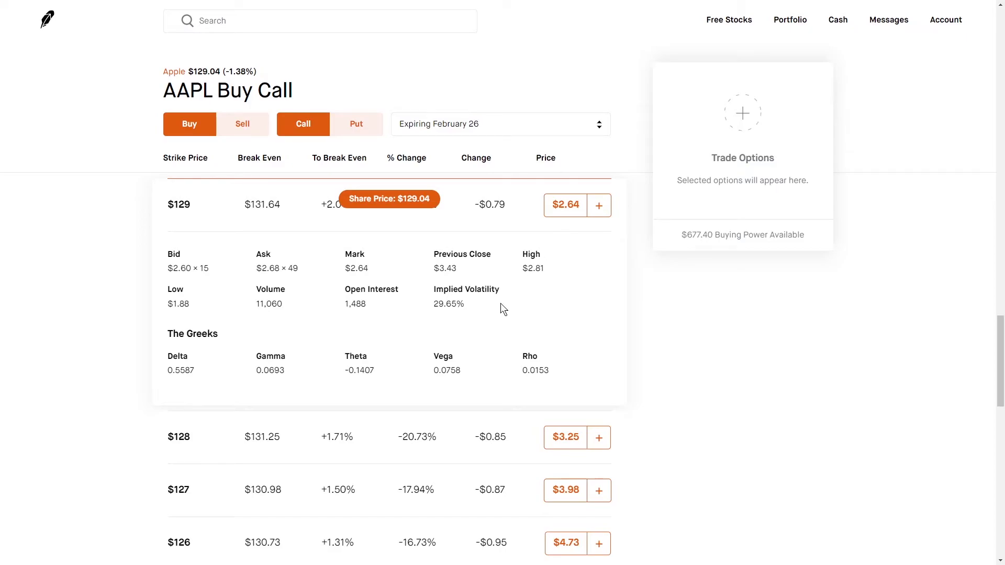
mouse_move(401, 365)
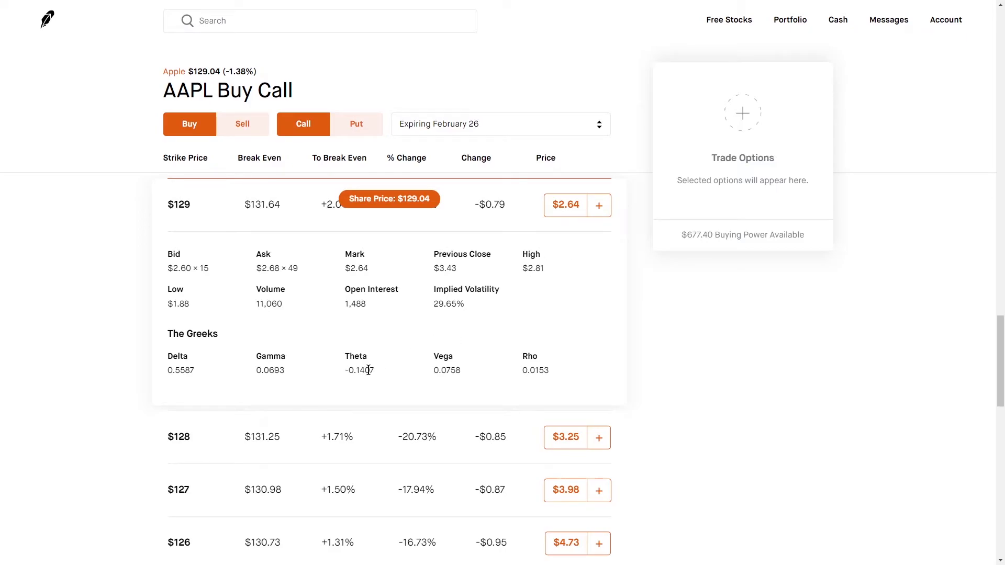
mouse_move(584, 226)
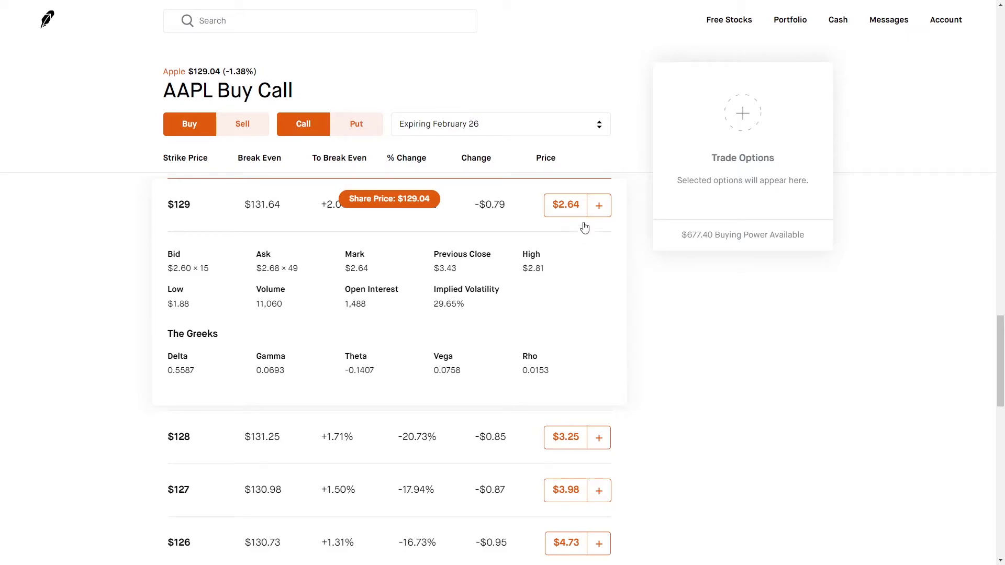
mouse_move(625, 310)
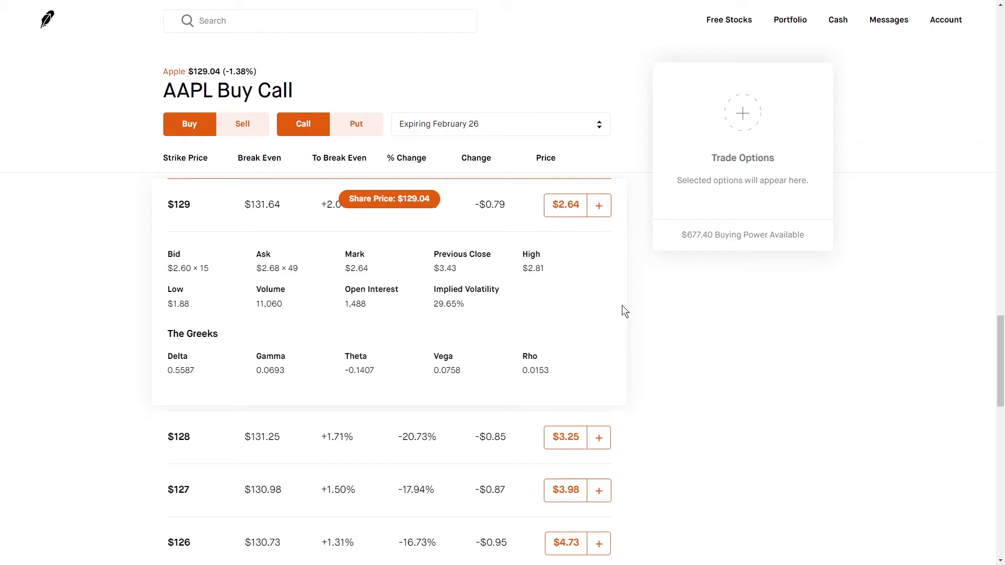
mouse_move(483, 392)
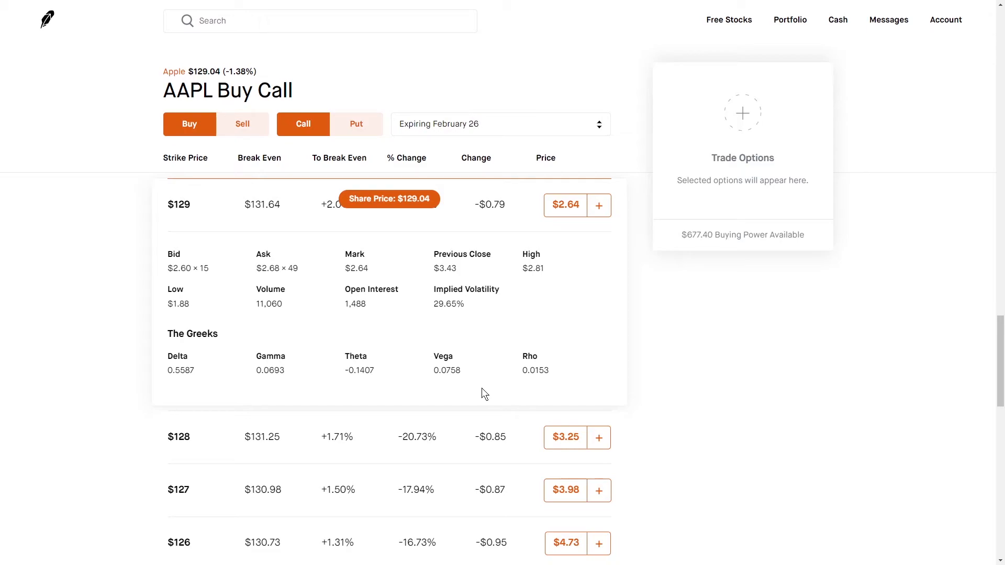
mouse_move(485, 361)
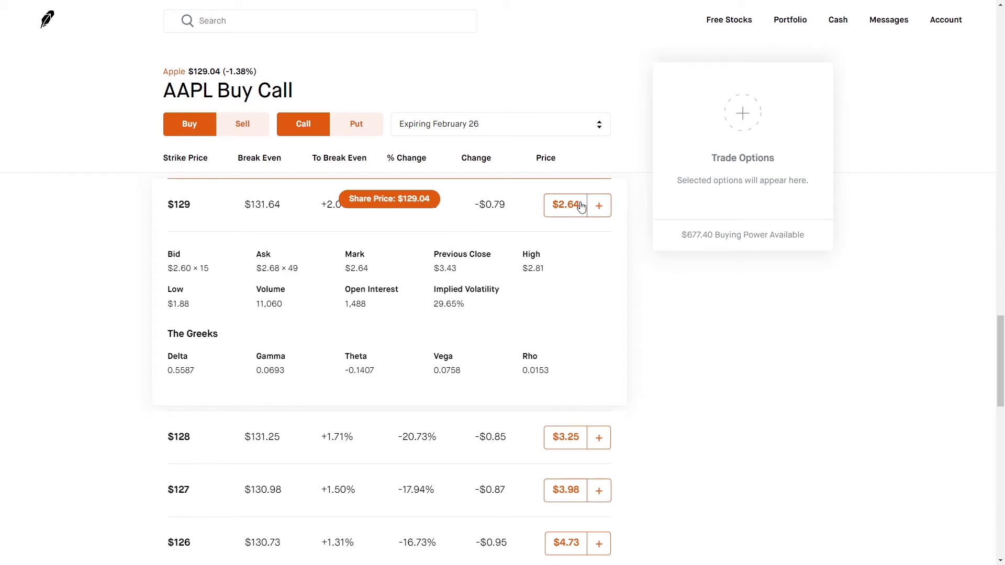
mouse_move(436, 308)
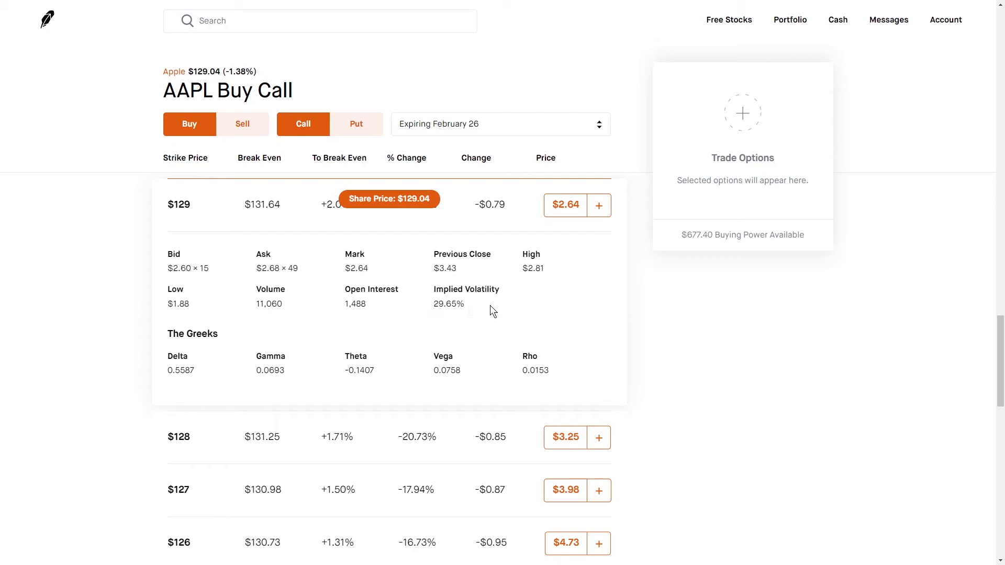
mouse_move(472, 343)
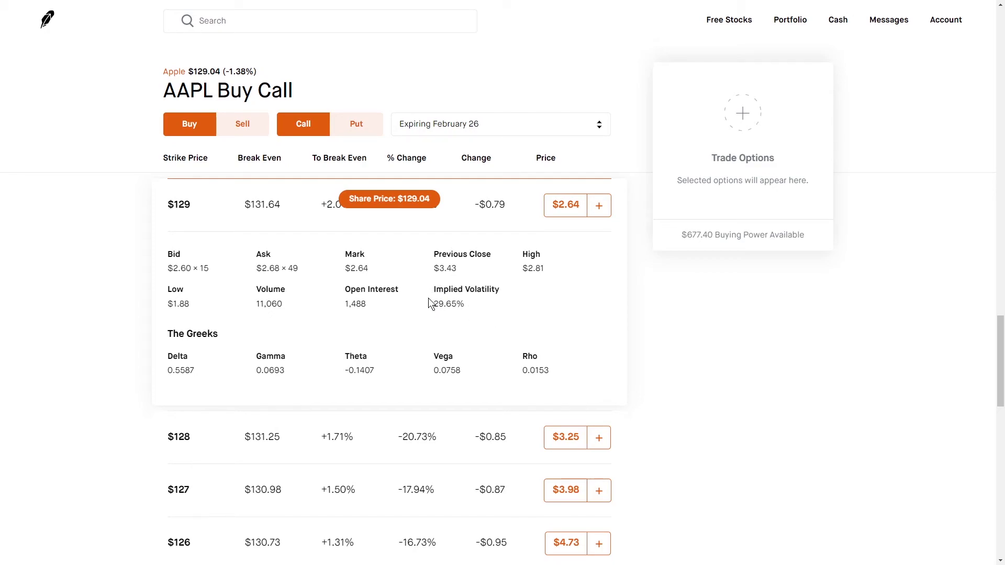
mouse_move(460, 308)
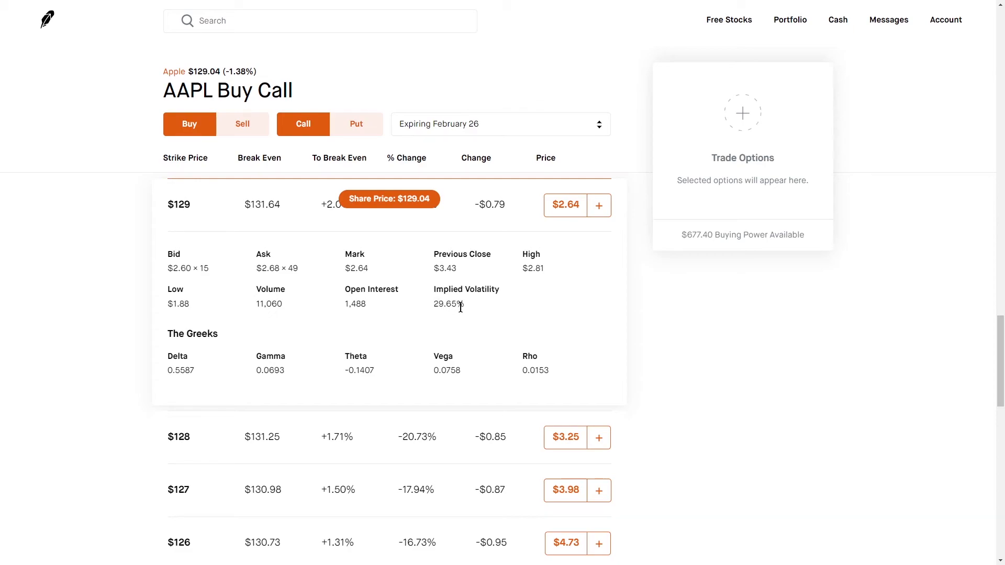
mouse_move(598, 206)
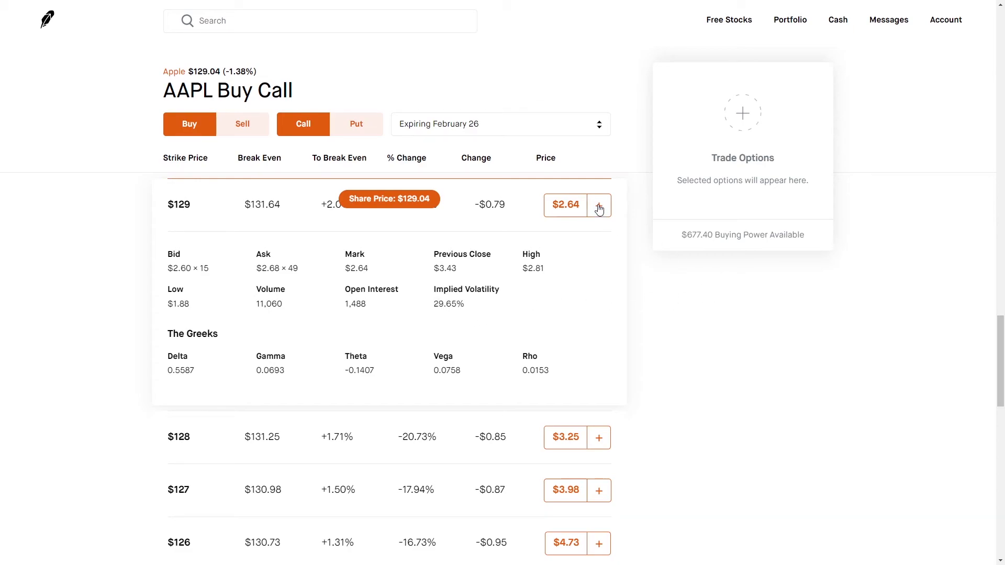
mouse_move(473, 385)
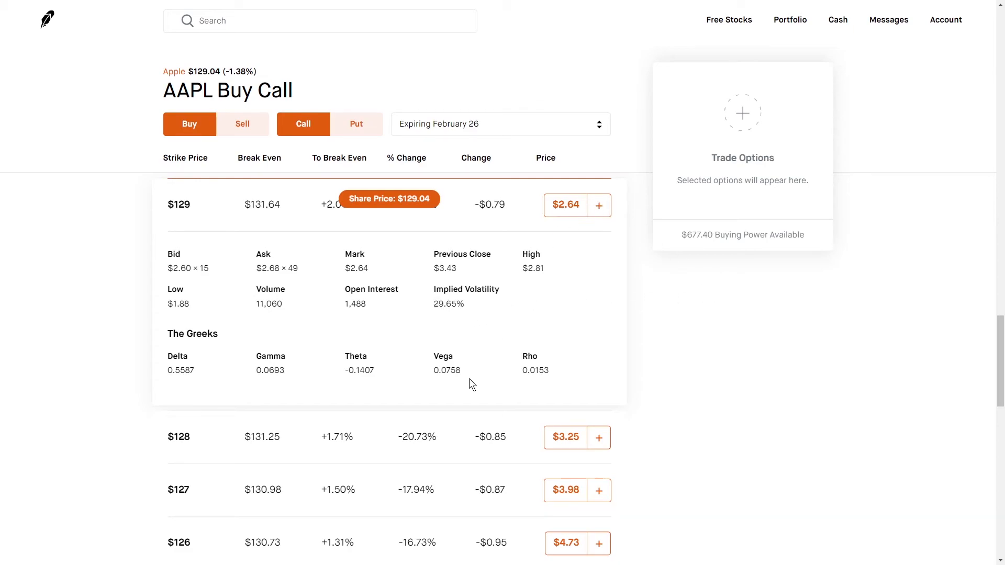
double_click(455, 371)
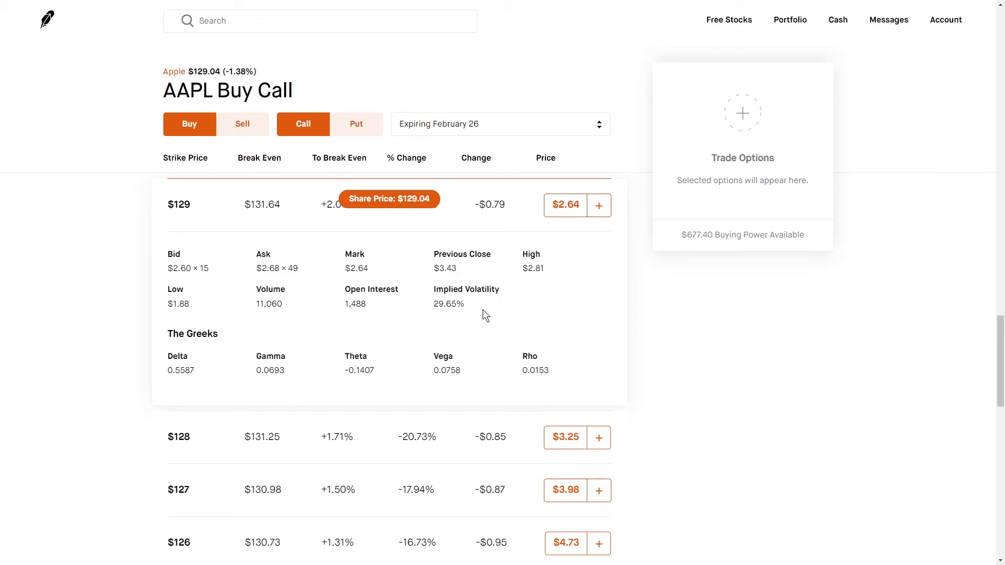
mouse_move(480, 328)
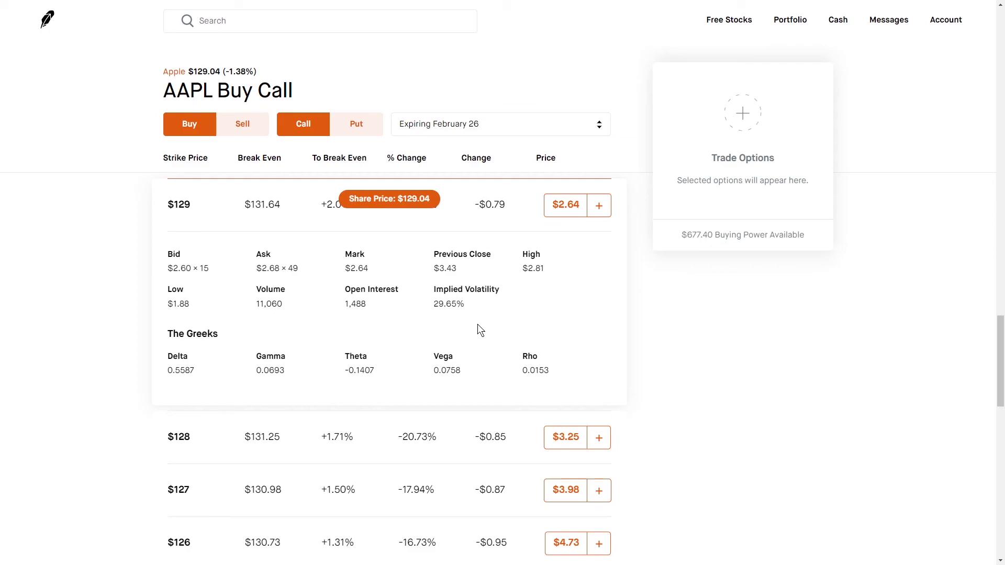
mouse_move(568, 209)
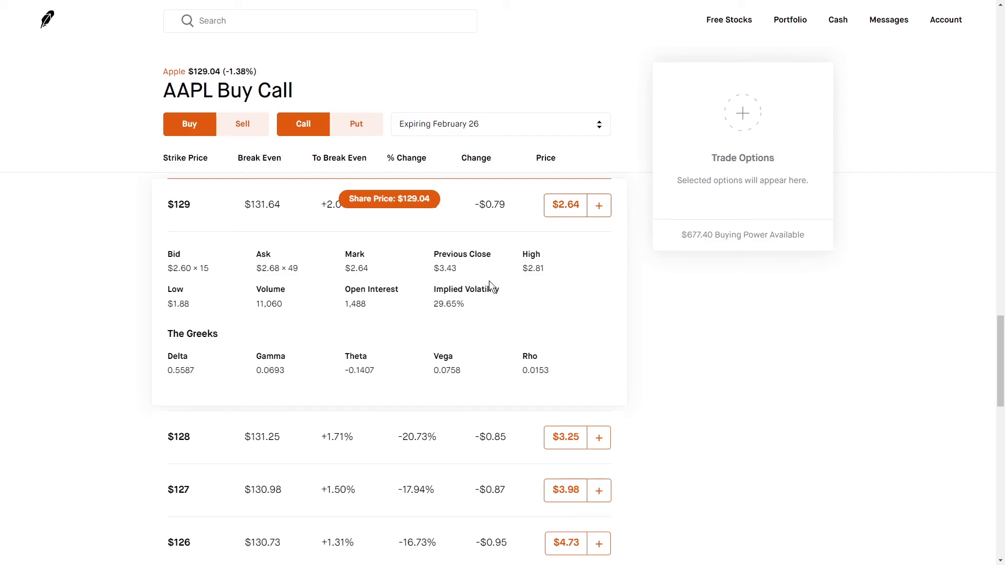
mouse_move(488, 289)
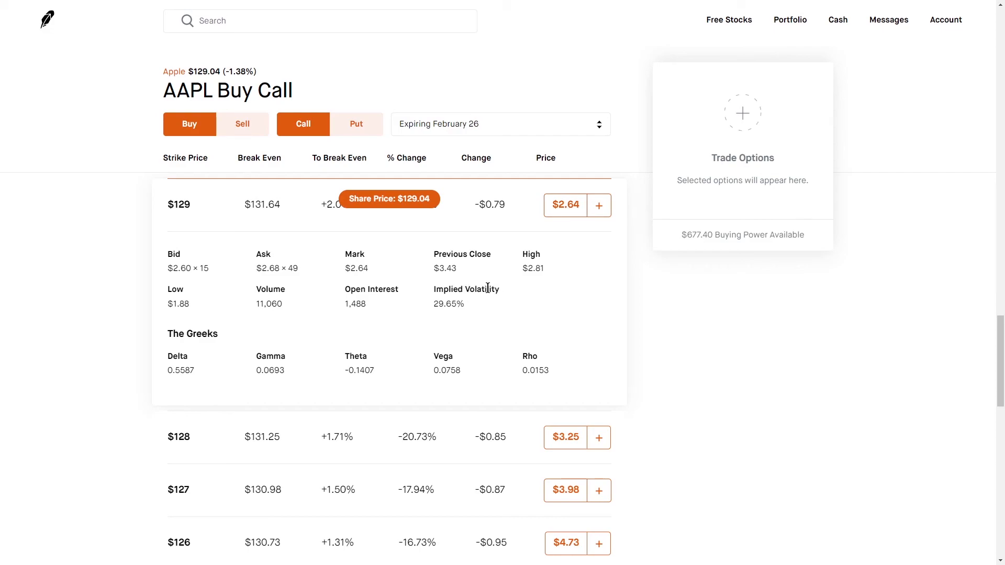
scroll(down, 3)
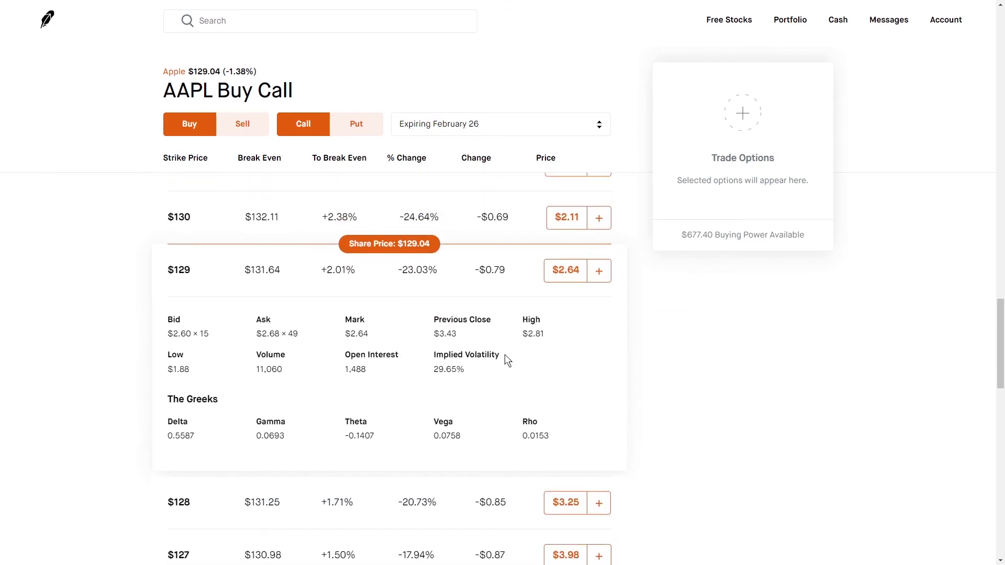
mouse_move(176, 421)
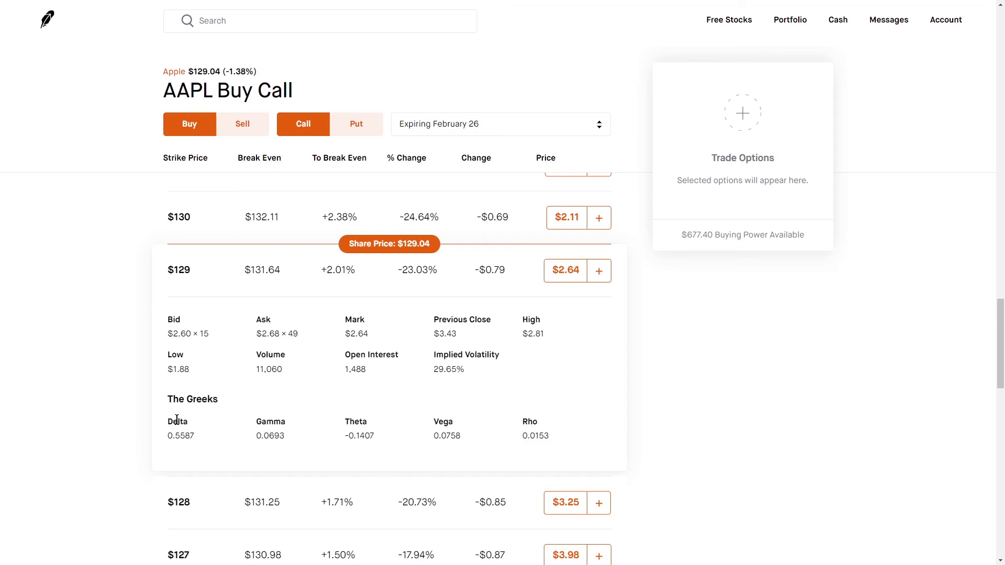
mouse_move(131, 482)
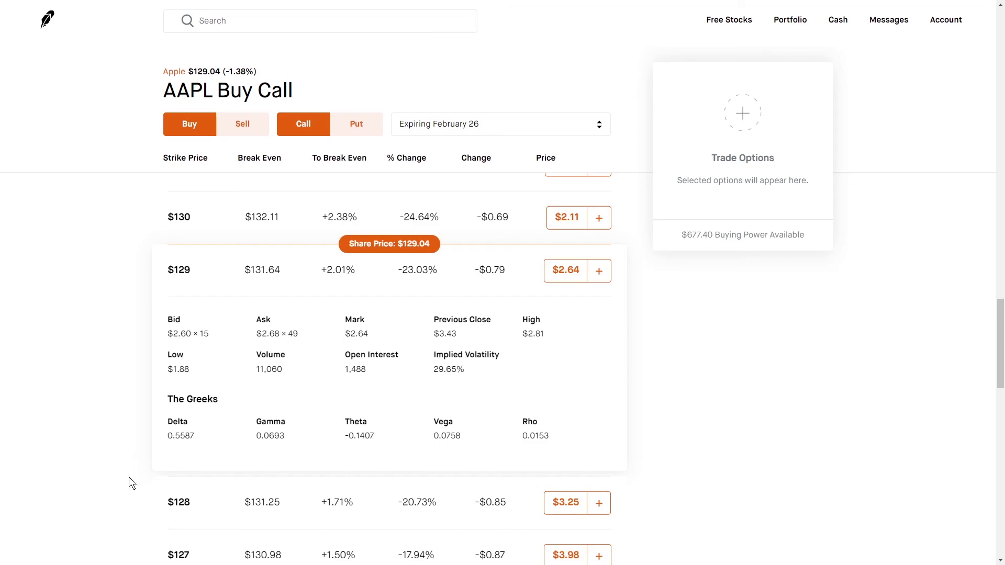